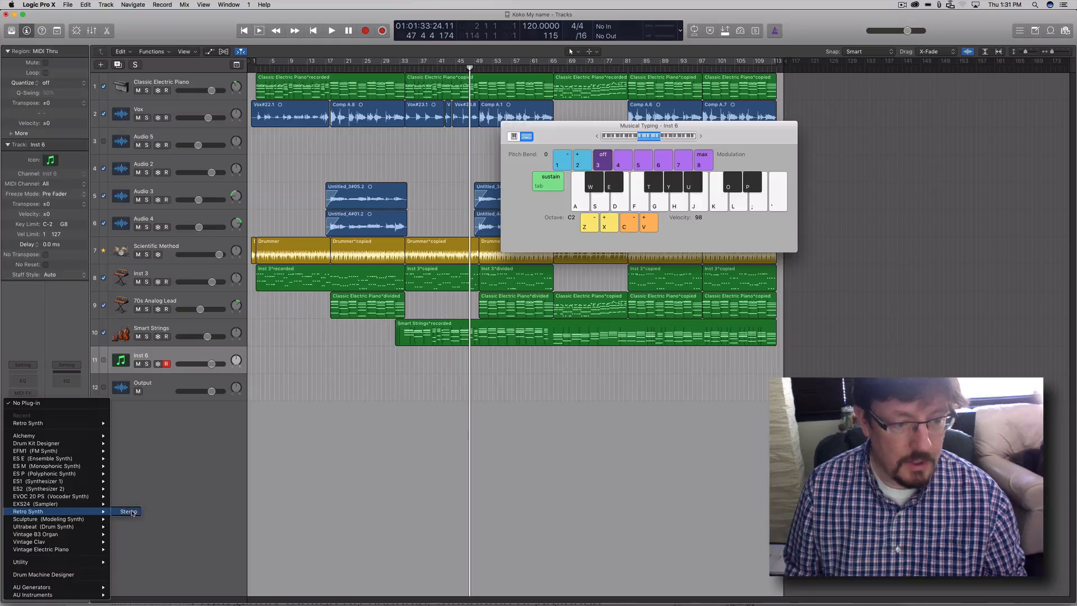
# - Load Retro Synth (Stereo) as the instrument on Inst 6, showing its Factory Default panel
pyautogui.click(127, 511)
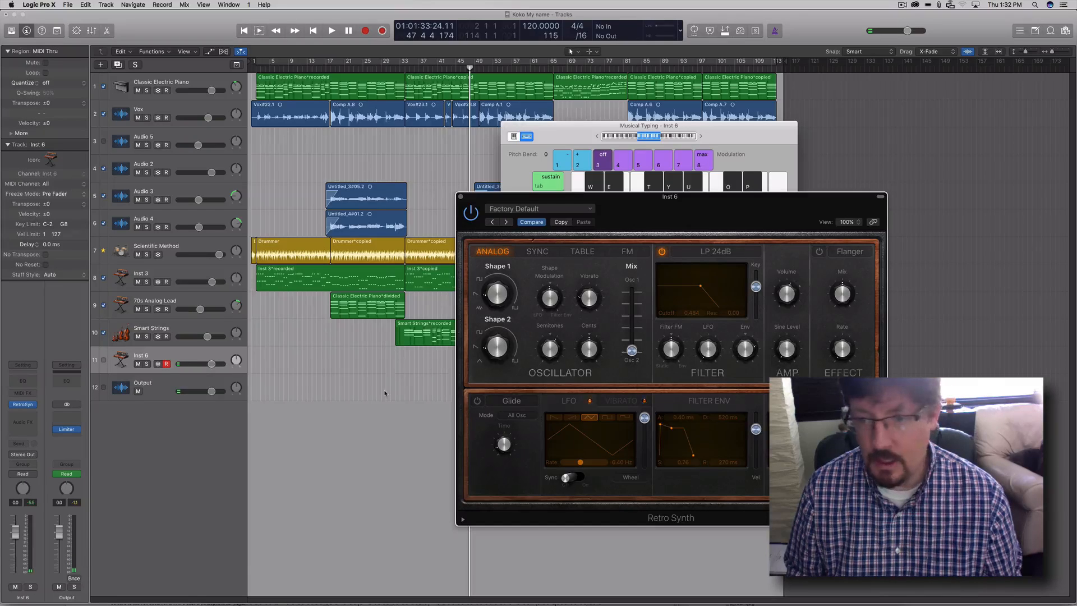
# - Insert a Modulator MIDI effect on Inst 6 and set its LFO to a random stepped waveform
pyautogui.click(23, 392)
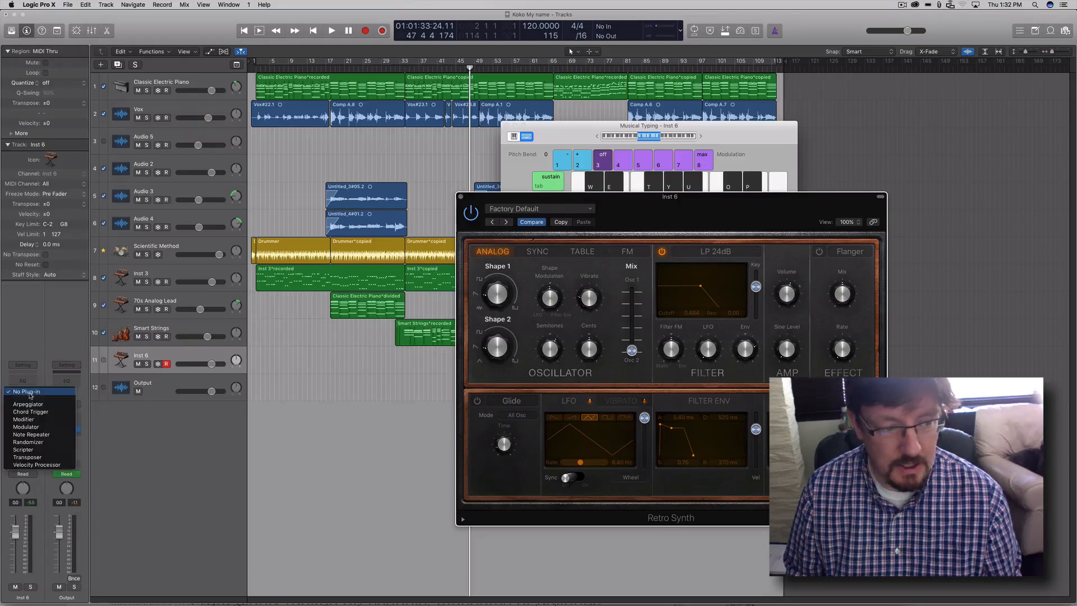
pyautogui.click(26, 418)
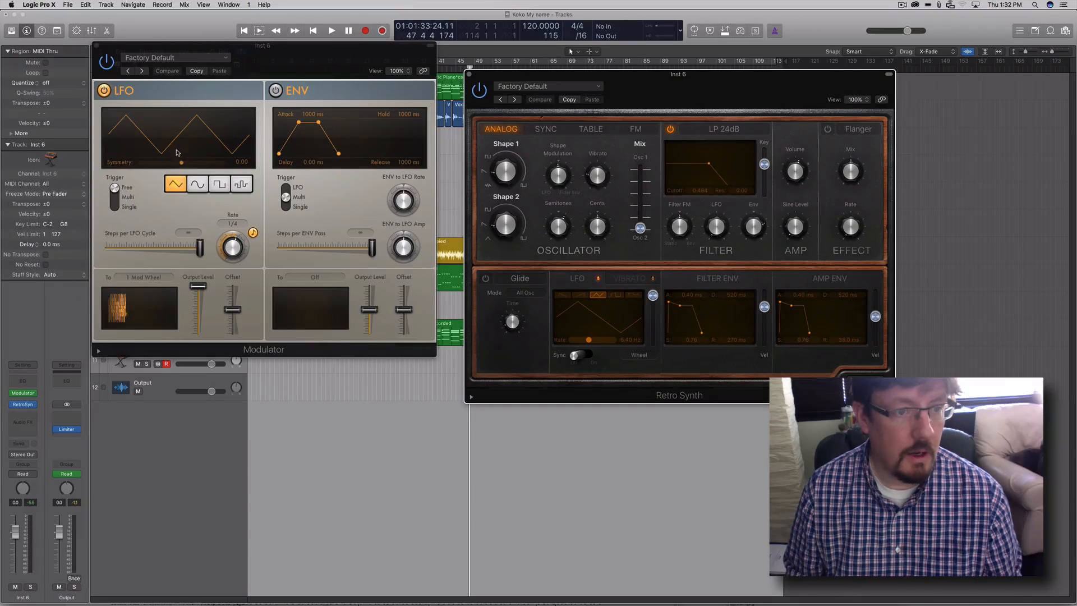
pyautogui.click(241, 183)
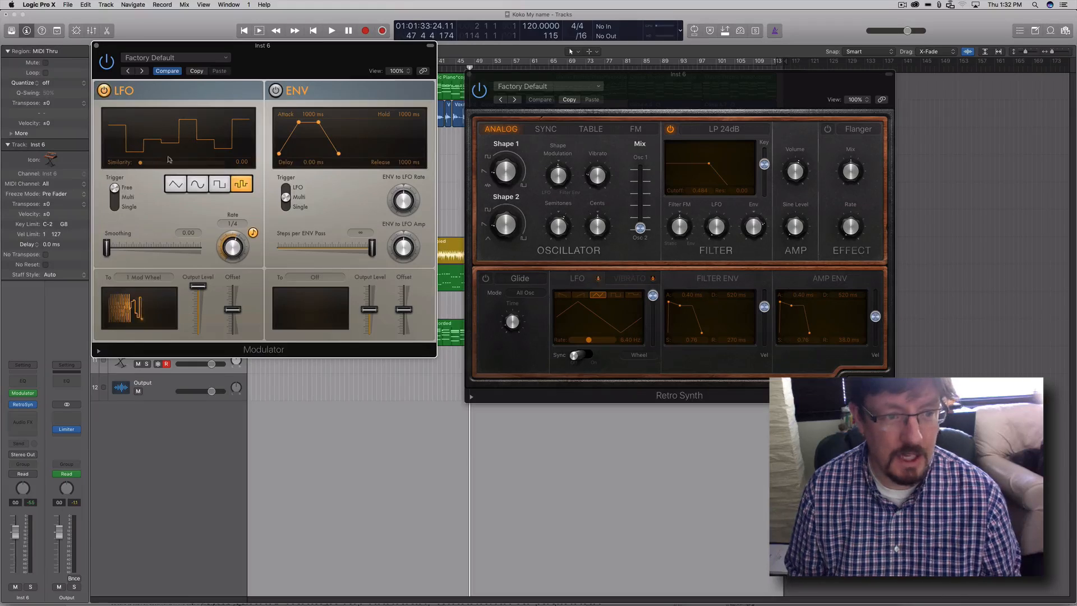
# - Learn Retro Synth Oscillator 2 Semitone as the LFO destination and set the rate to 1/16
pyautogui.click(142, 277)
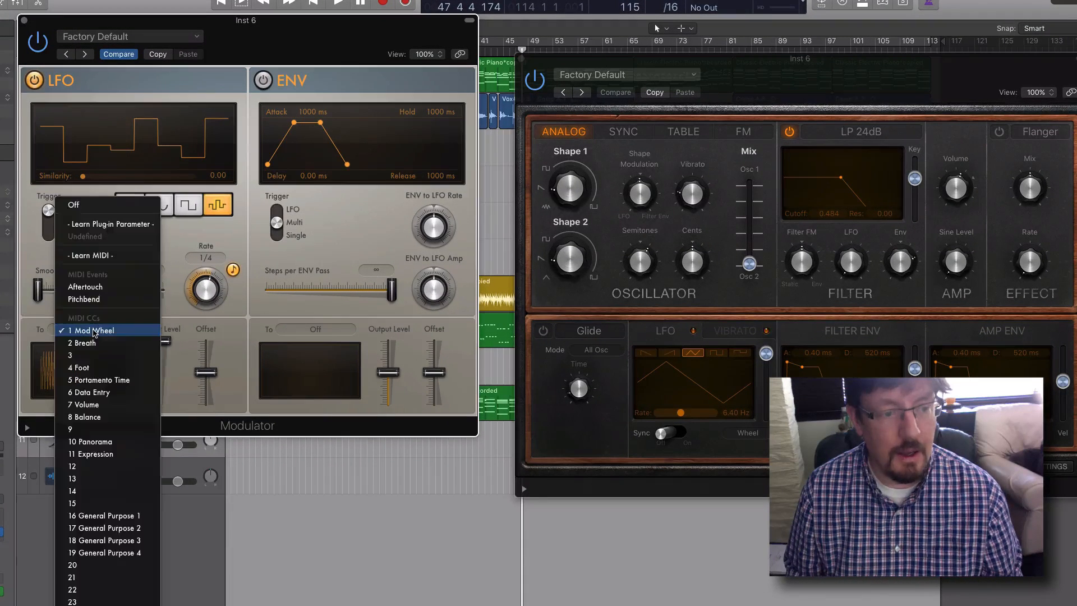
pyautogui.moveTo(106, 224)
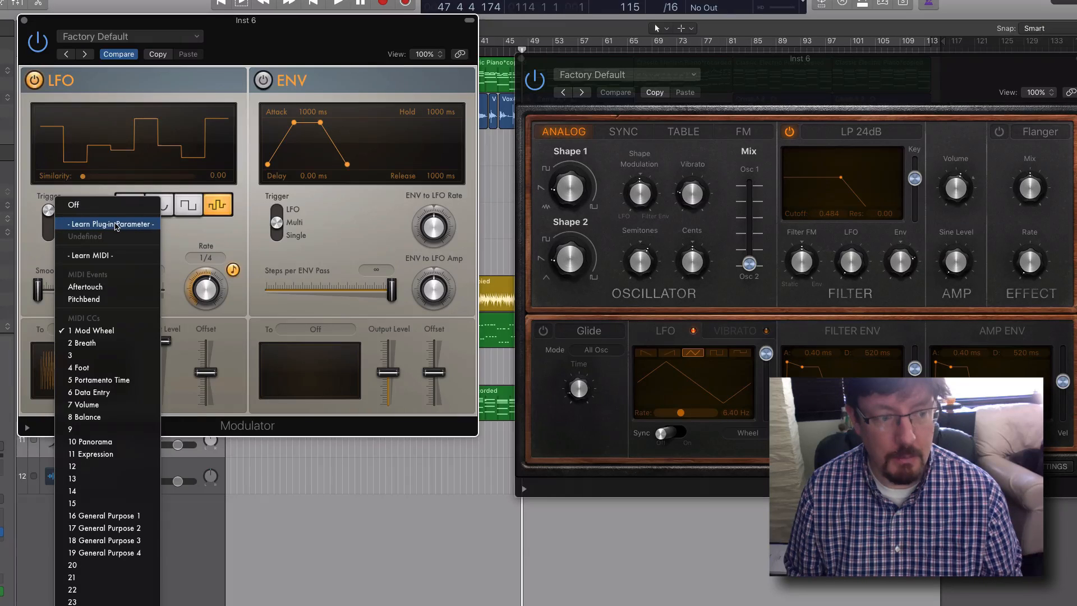
pyautogui.click(110, 224)
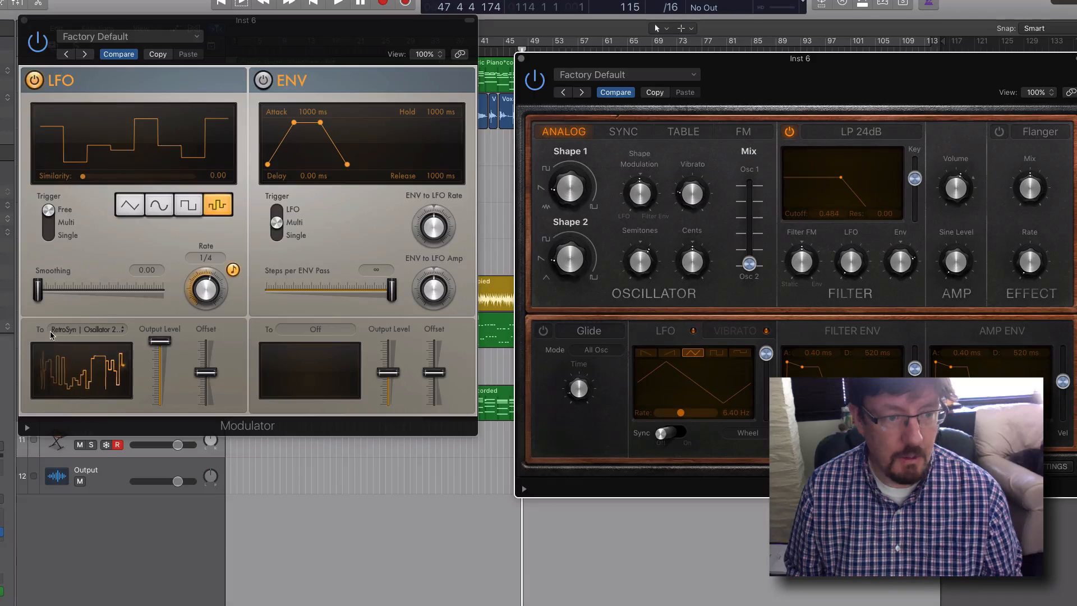
pyautogui.click(86, 328)
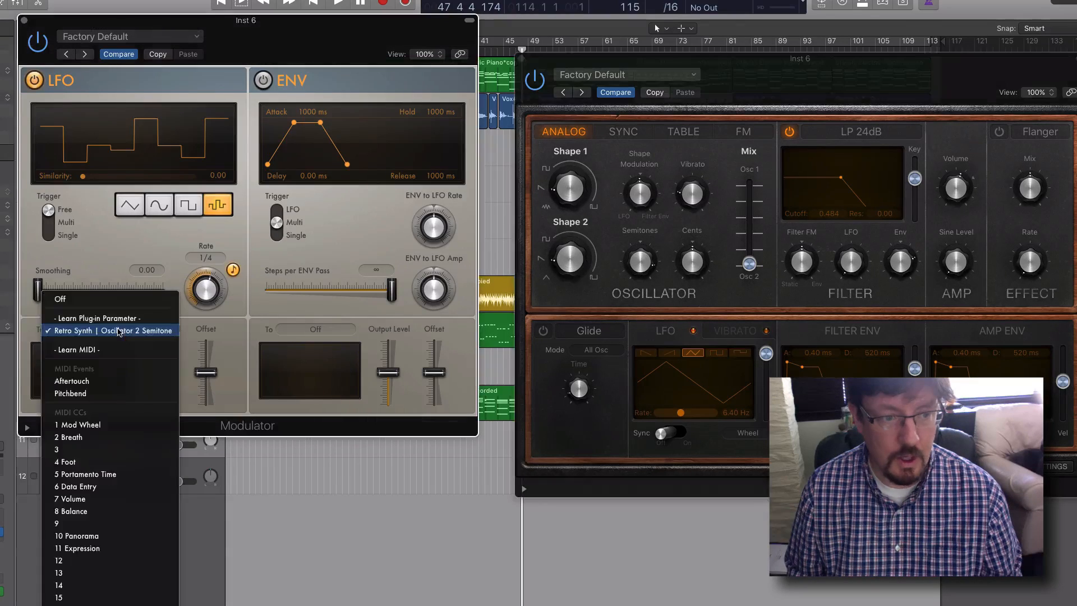
pyautogui.click(112, 330)
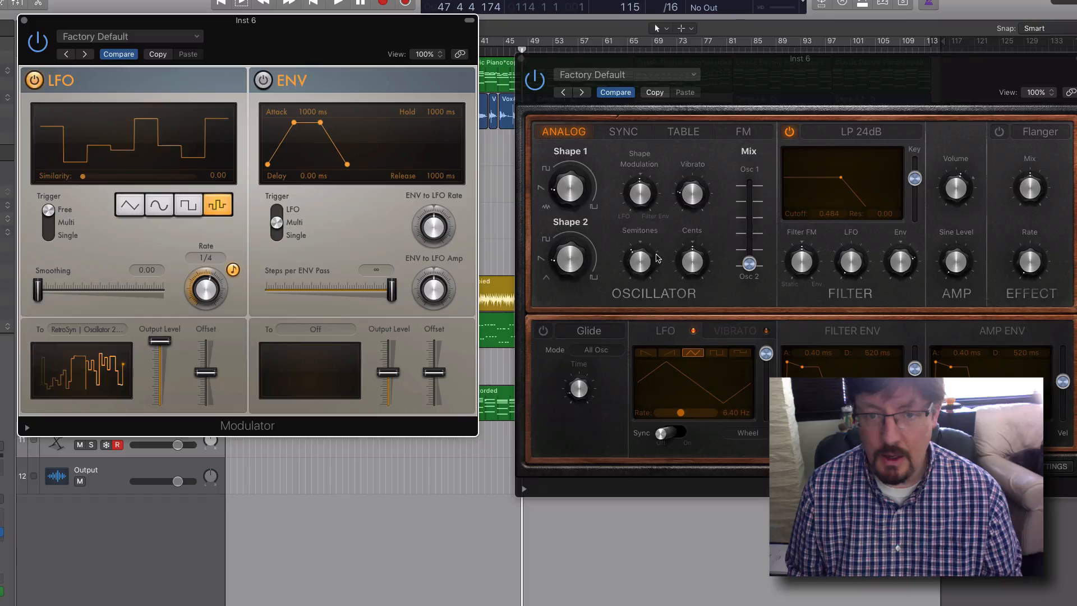
pyautogui.moveTo(638, 262); pyautogui.dragTo(638, 255)
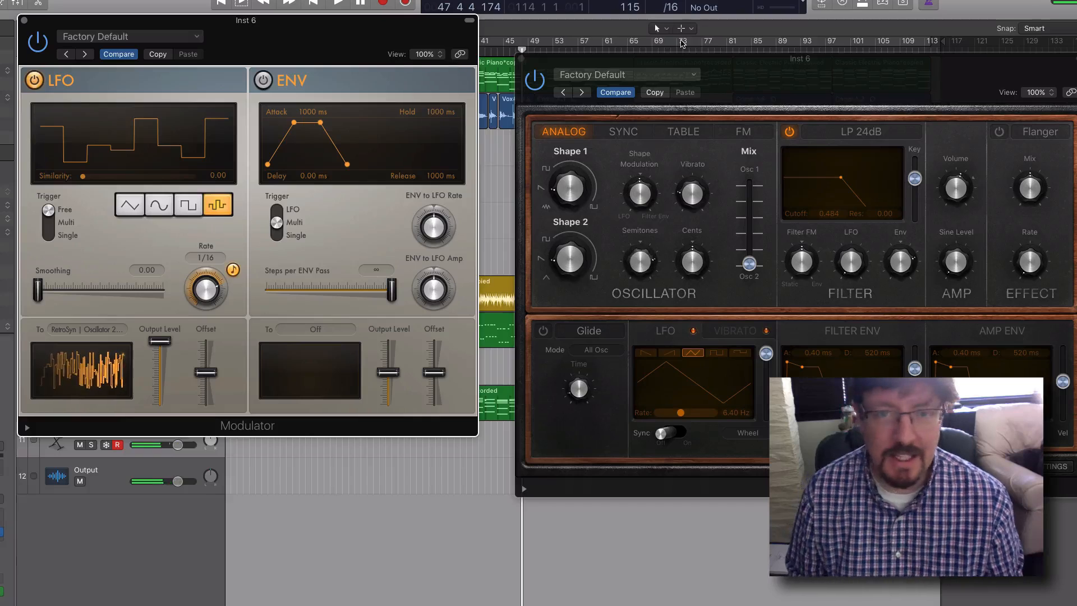
# - Add a Modifier MIDI effect in another Inst 6 slot, then reopen that slot's effect list
pyautogui.moveTo(245, 20); pyautogui.dragTo(279, 52)
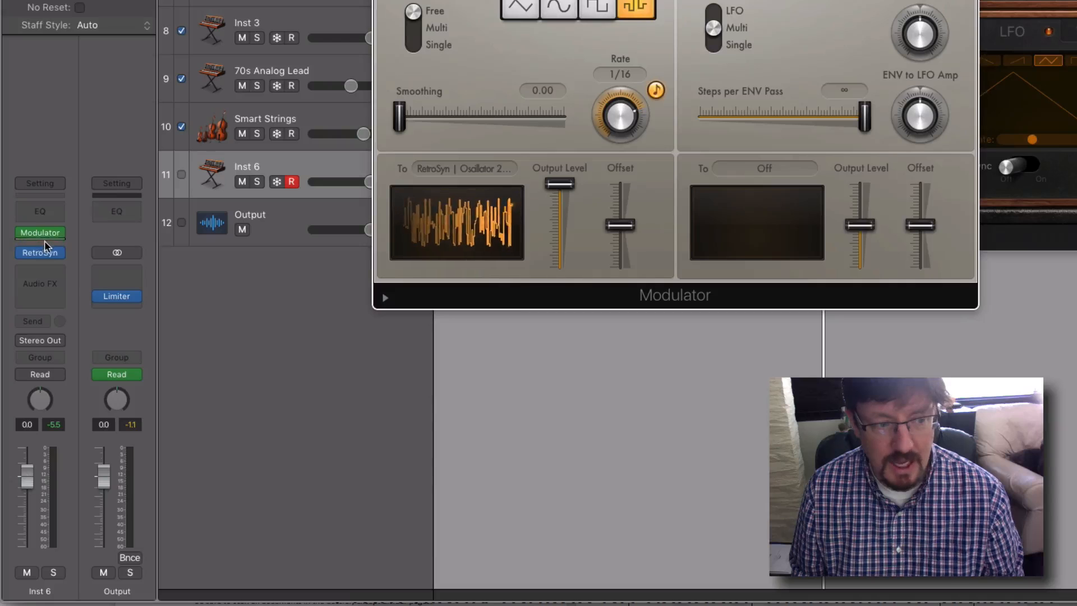
pyautogui.click(40, 232)
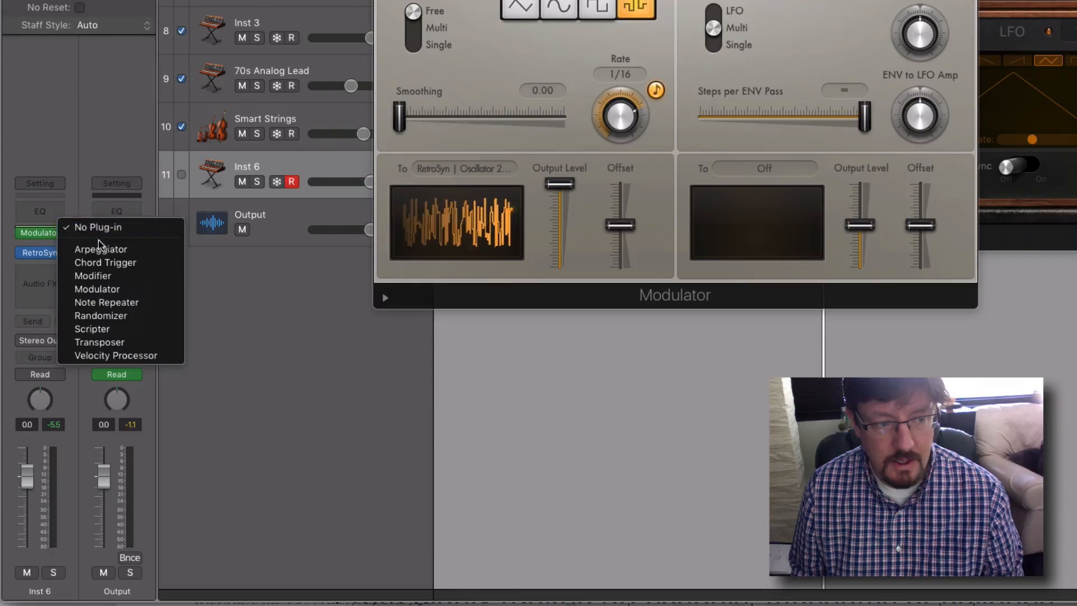
pyautogui.click(97, 276)
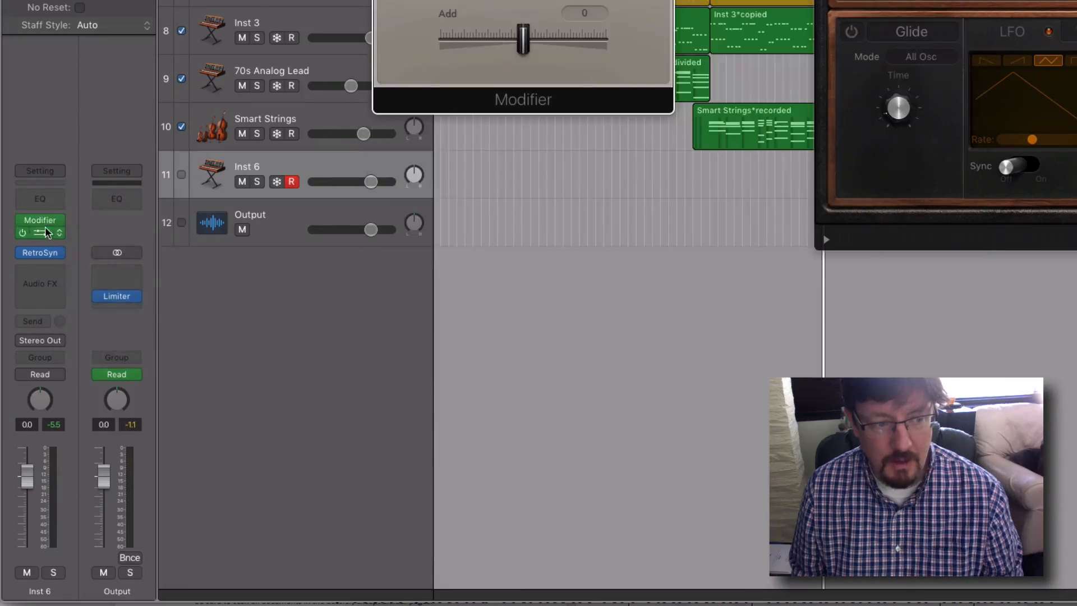
pyautogui.click(39, 225)
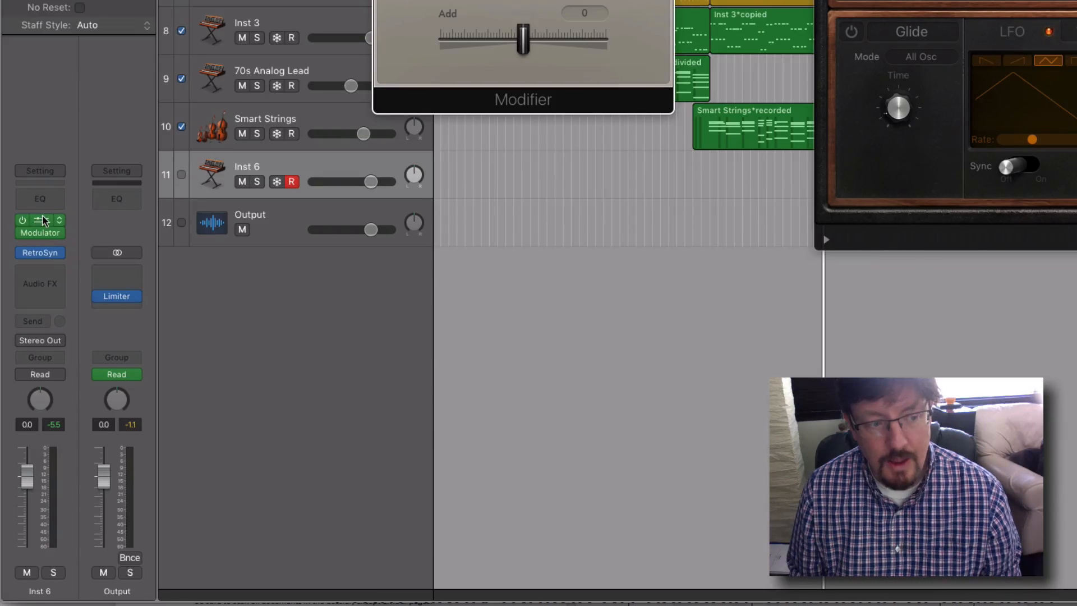
pyautogui.moveTo(40, 221)
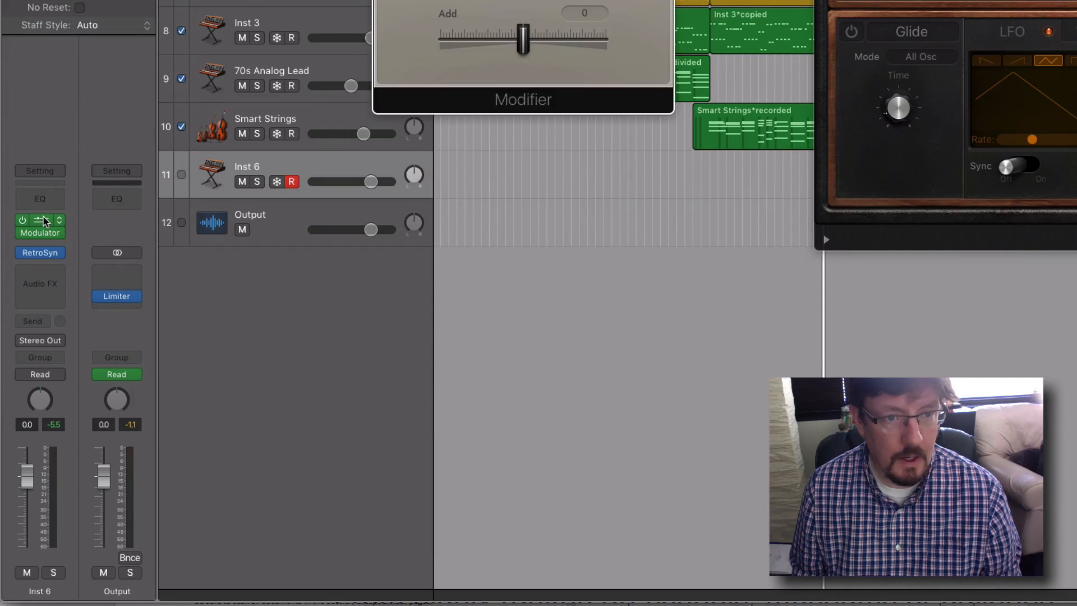
pyautogui.click(39, 226)
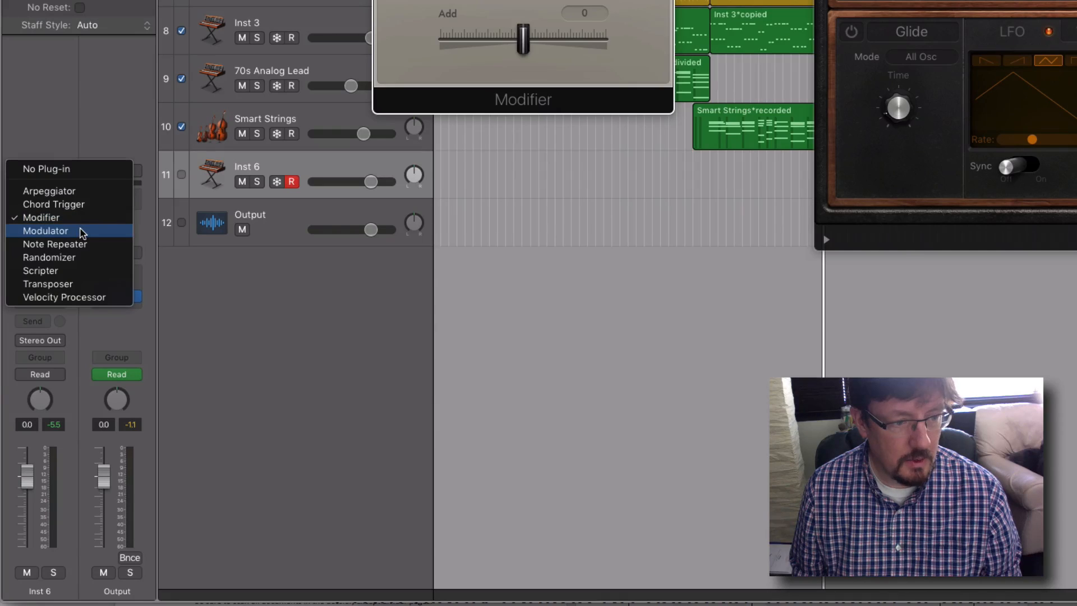
# - Swap the Modifier for a second Modulator, opened at Factory Default
pyautogui.click(46, 230)
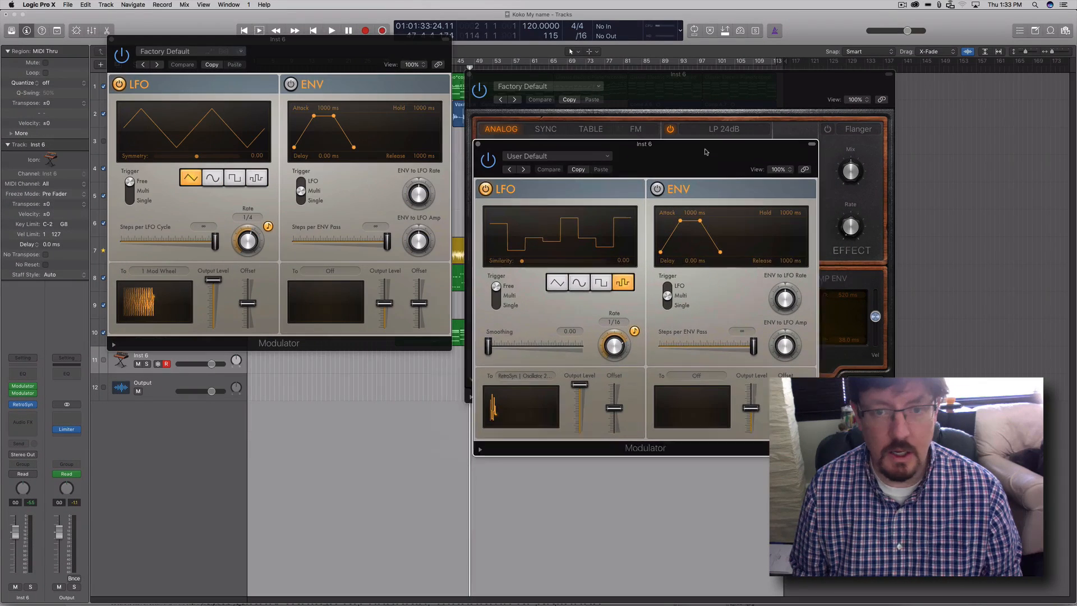
# - Learn the first Modulator's Similarity (near 0.96) as the second Modulator's LFO destination
pyautogui.click(159, 270)
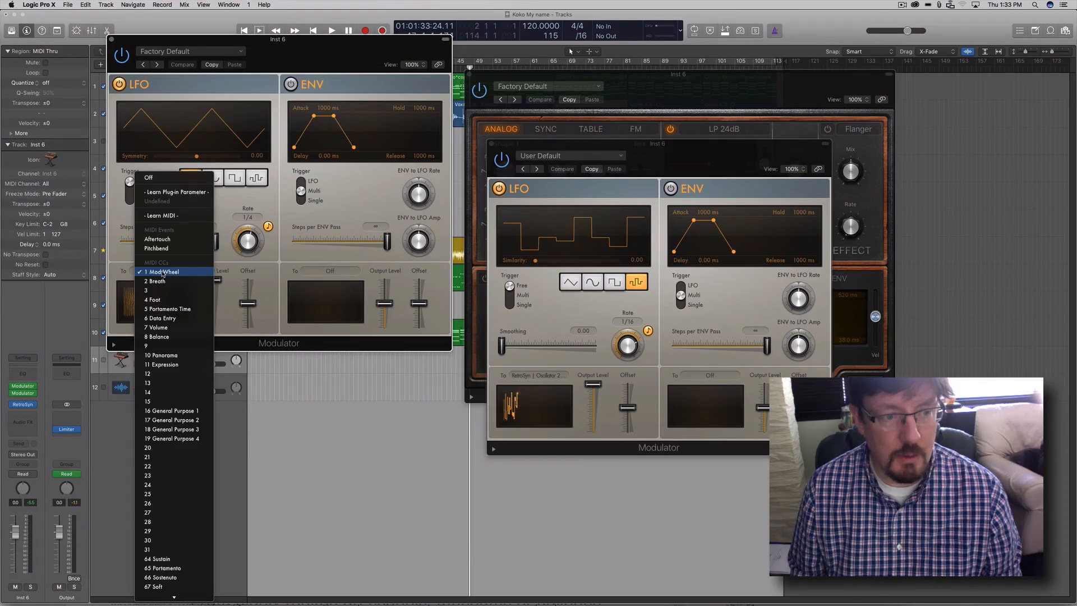
pyautogui.moveTo(174, 192)
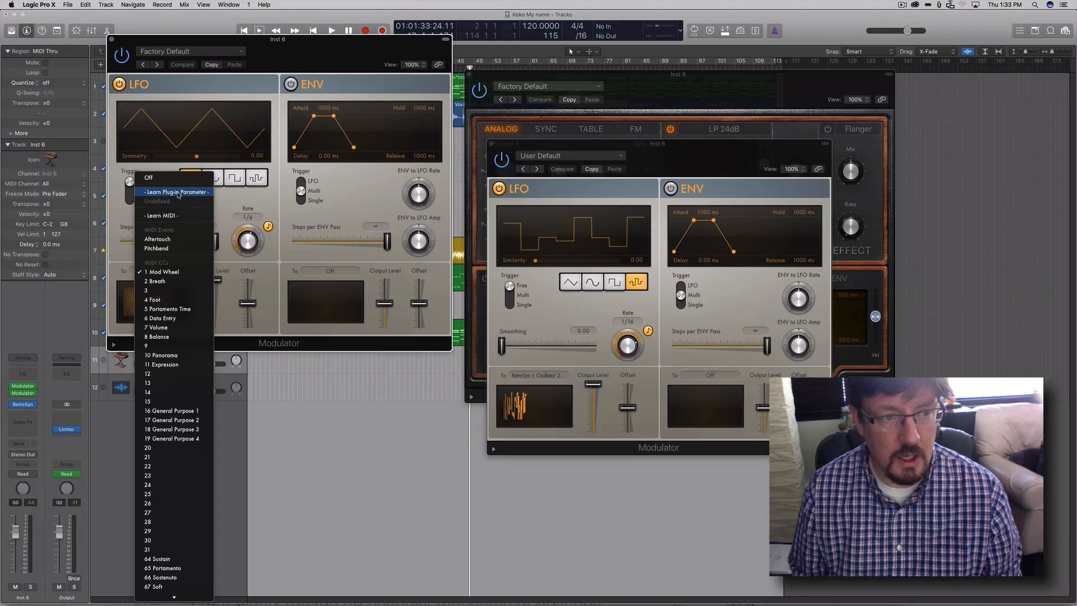
pyautogui.click(177, 191)
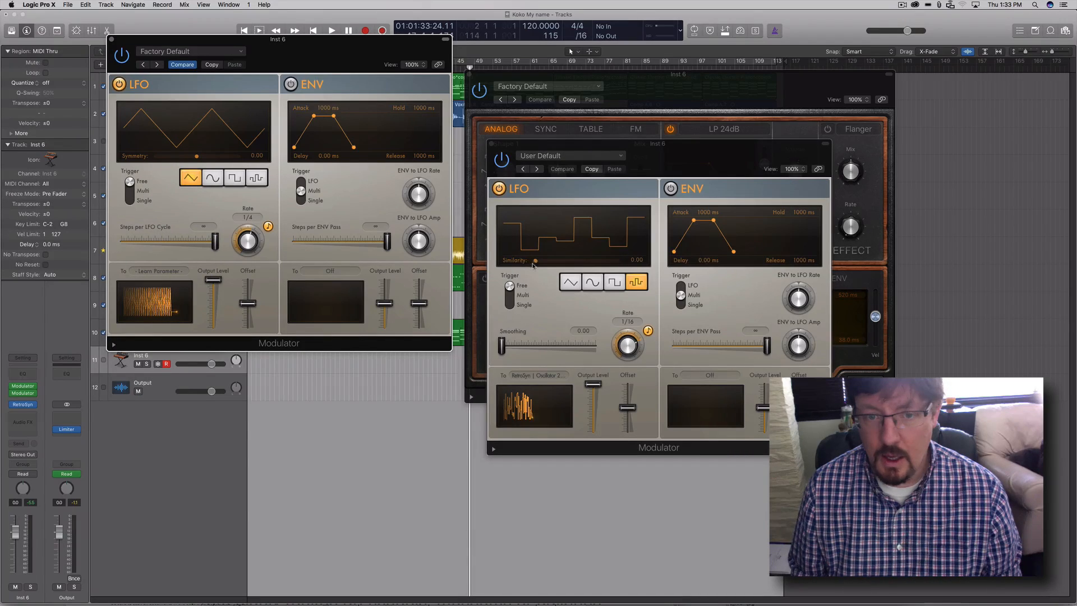
pyautogui.moveTo(533, 259); pyautogui.dragTo(607, 259)
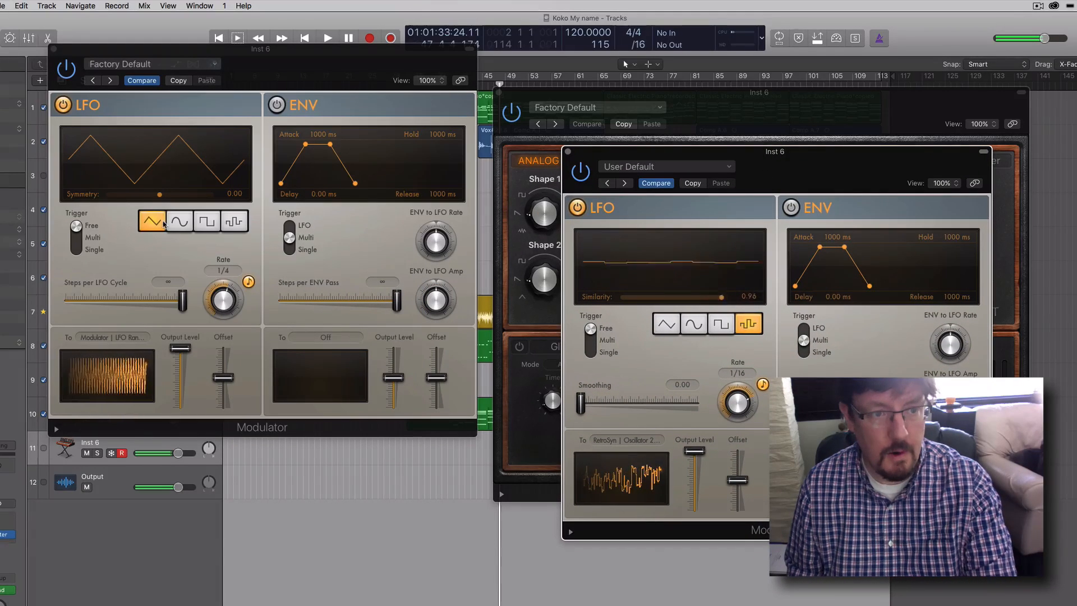
# - Set the second LFO to a sine wave with centred symmetry at a 1.5 bars rate
pyautogui.click(179, 221)
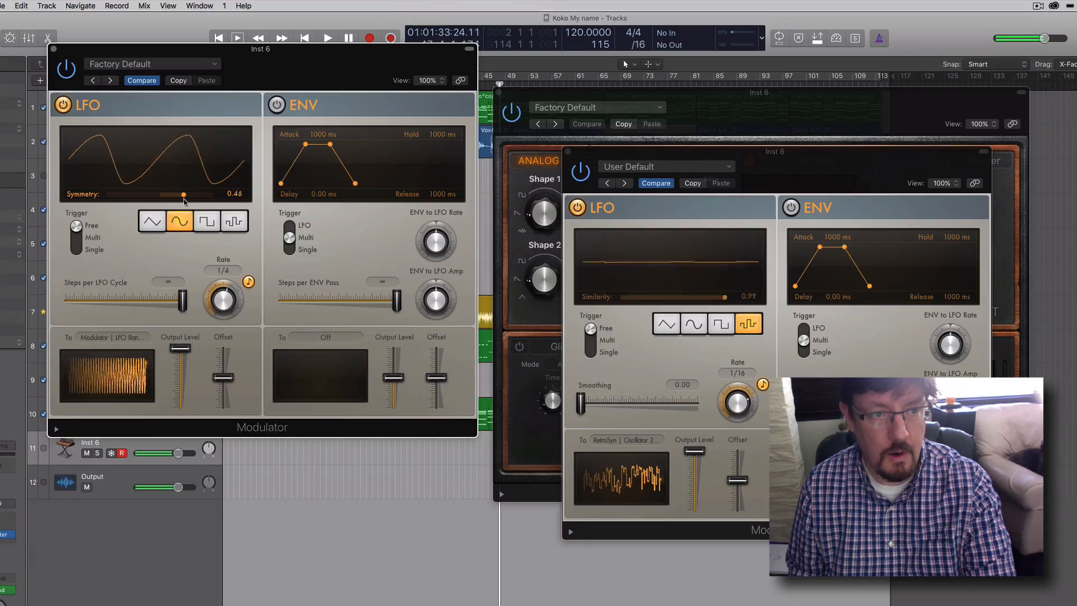
pyautogui.moveTo(183, 194); pyautogui.dragTo(158, 194)
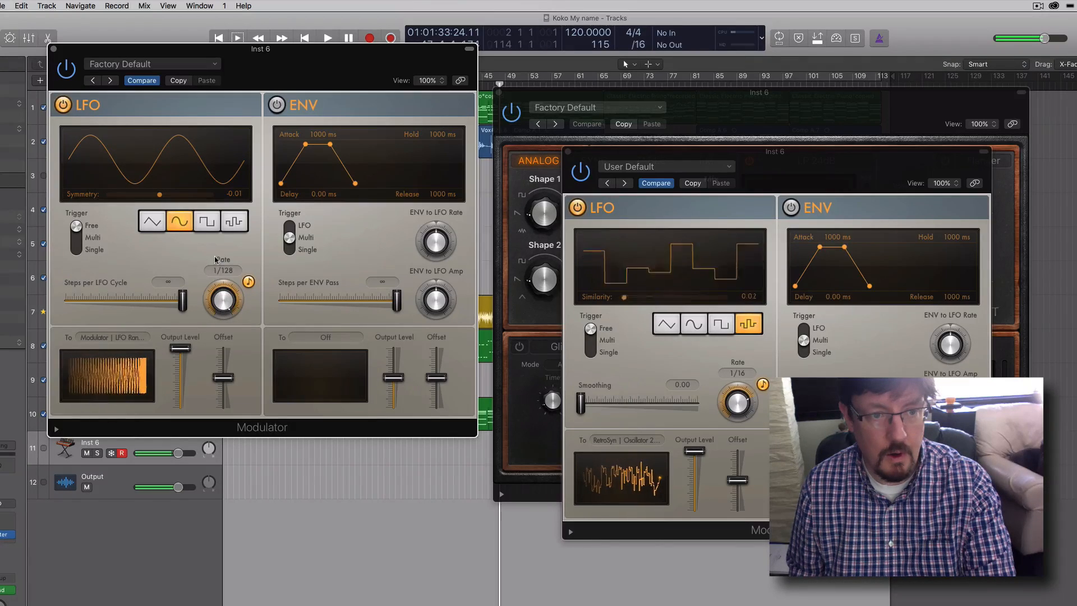
pyautogui.moveTo(221, 298); pyautogui.dragTo(221, 275)
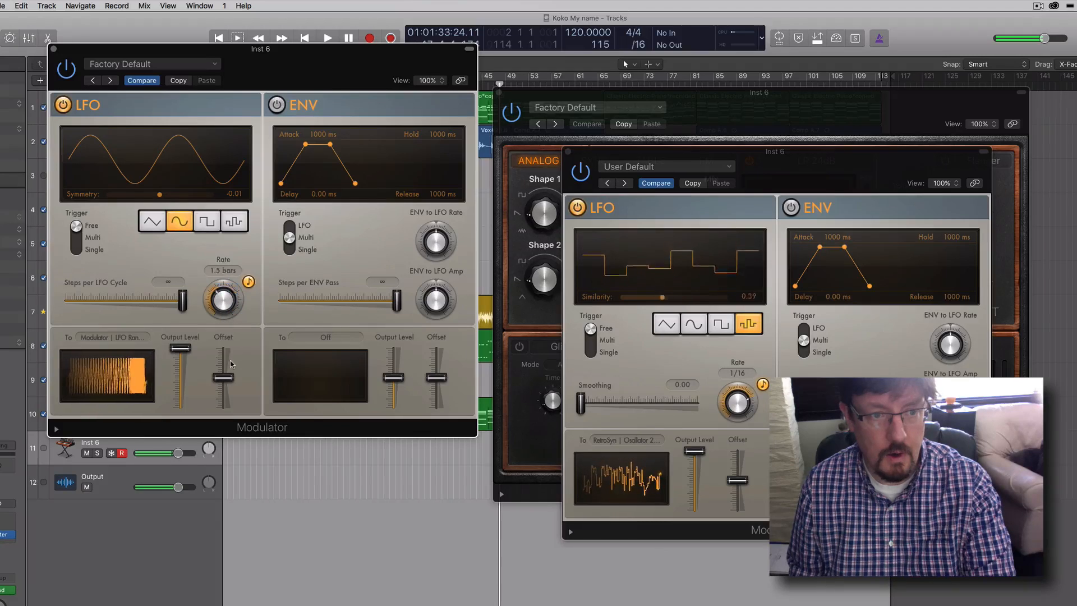